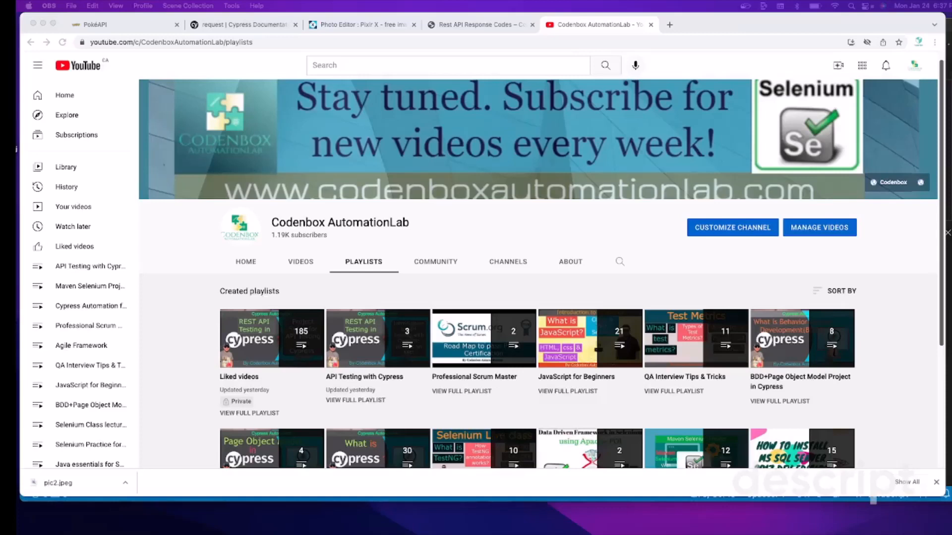
mouse_move(459, 227)
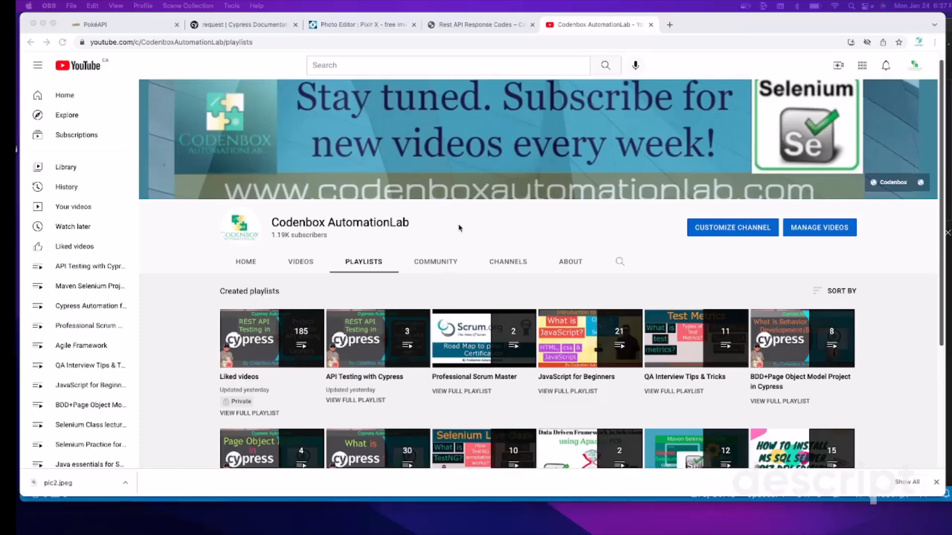
- Return to the PokeAPI tab and confirm pokemon/25 returns Status Code 200
left_click(122, 24)
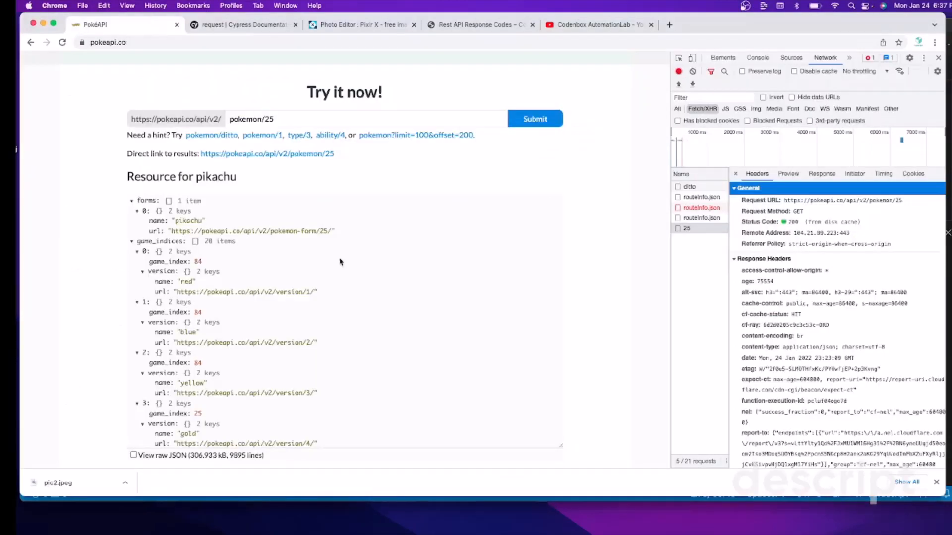
mouse_move(363, 293)
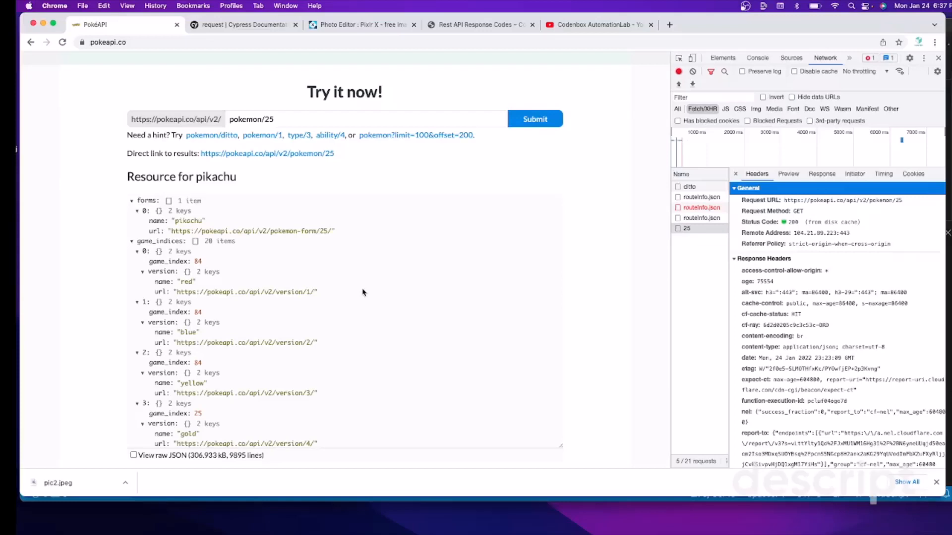
mouse_move(421, 232)
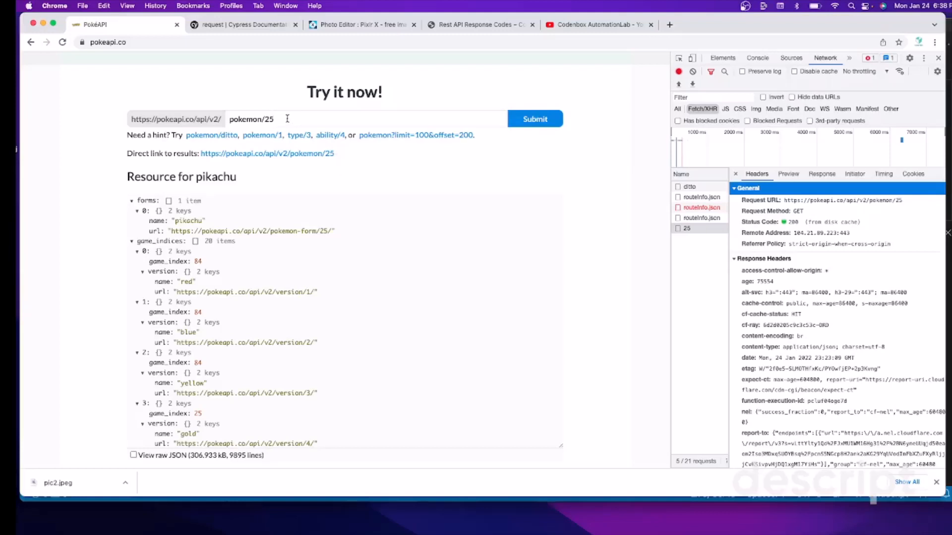
mouse_move(791, 227)
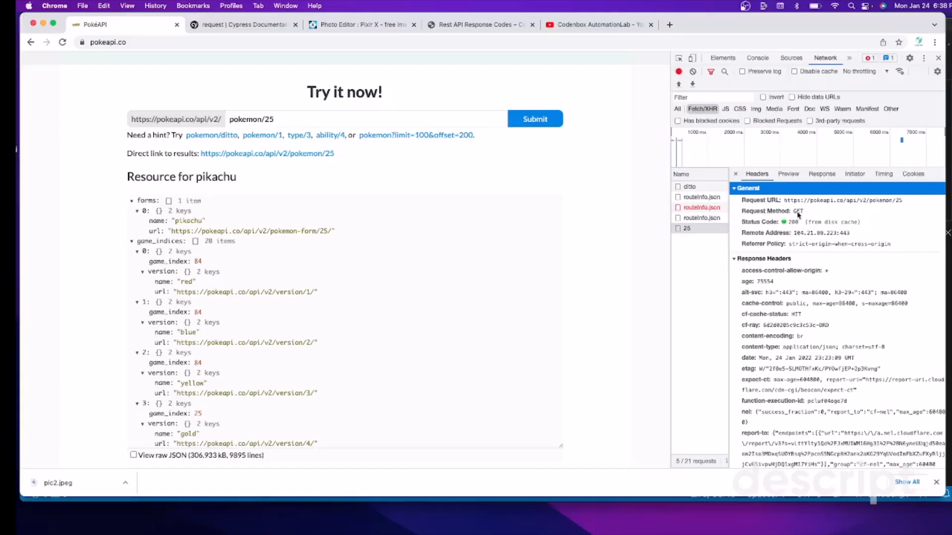
mouse_move(793, 226)
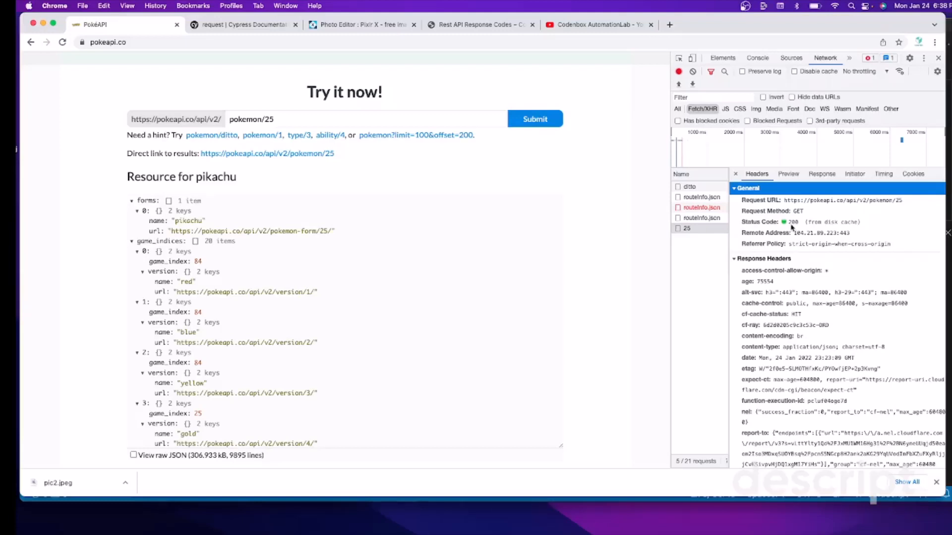
mouse_move(536, 59)
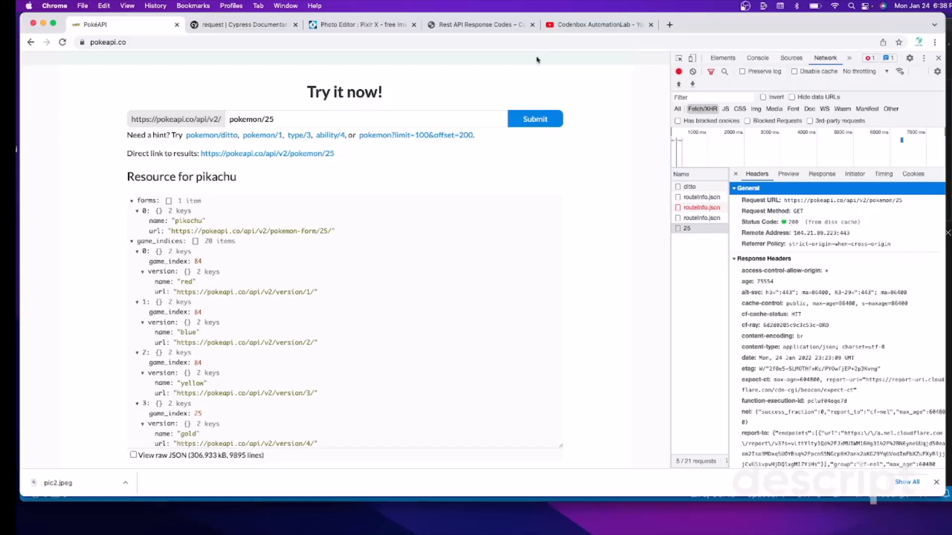
- Open the CodenBox 'Rest API Response Codes' post and review its 100–400 series status codes
left_click(479, 24)
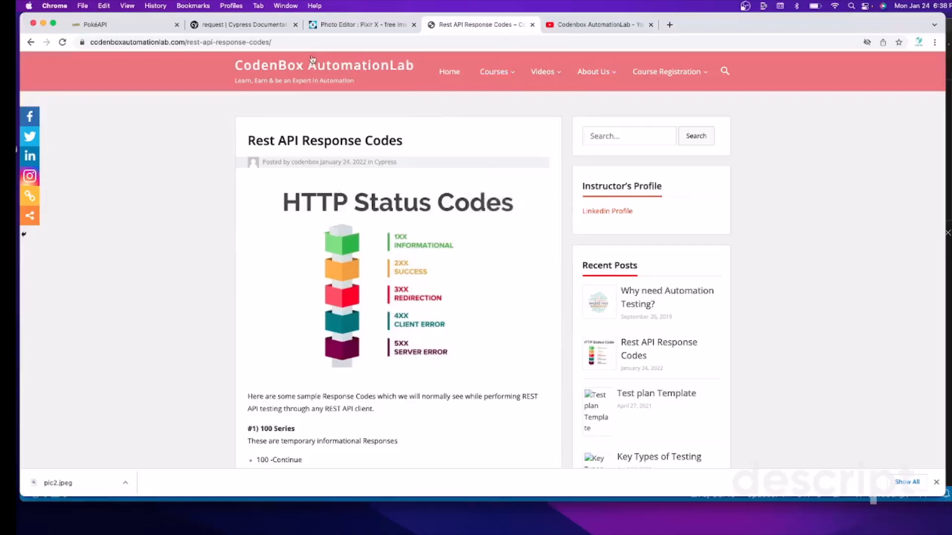
mouse_move(324, 65)
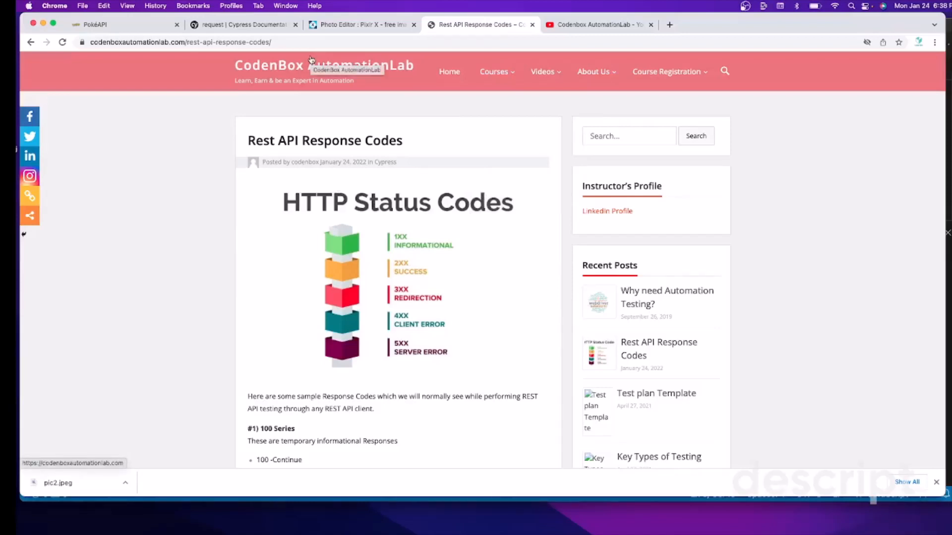
scroll("down", 3)
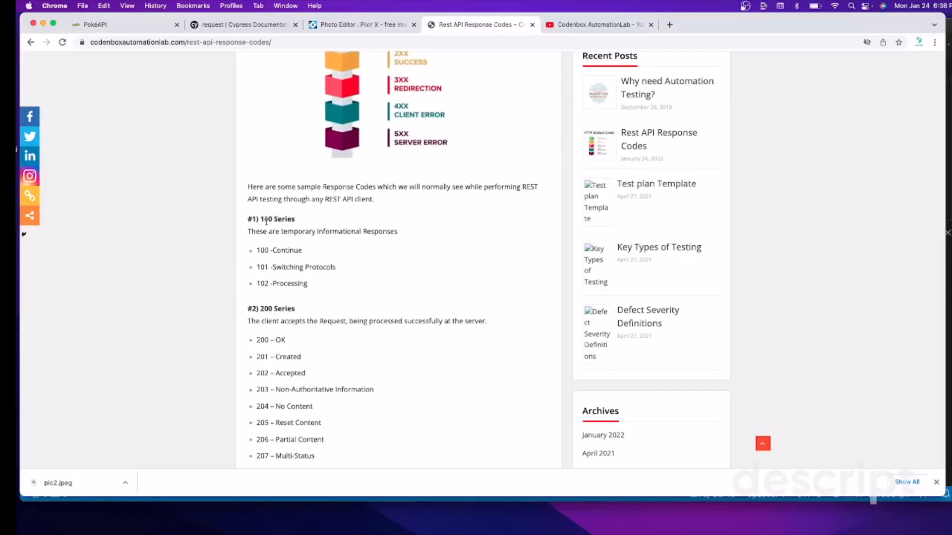
scroll("down", 3)
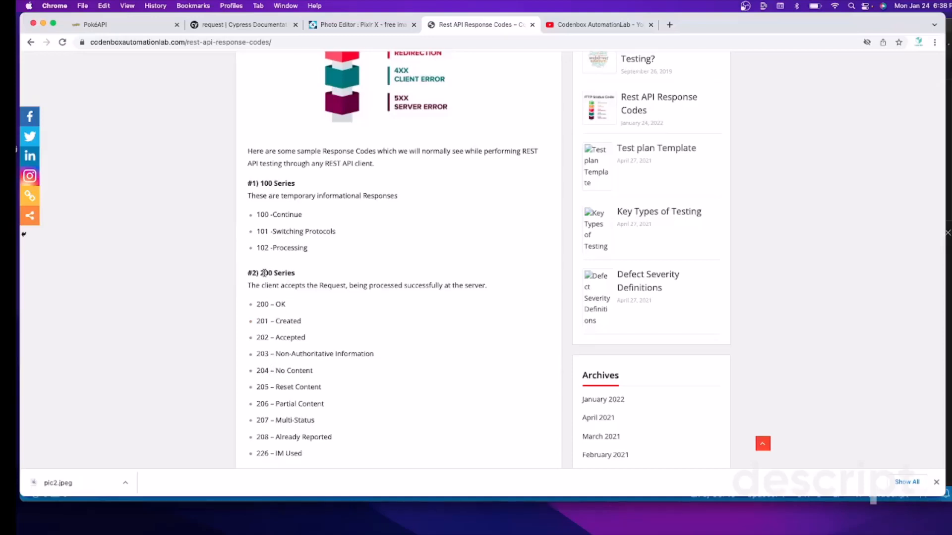
mouse_move(316, 337)
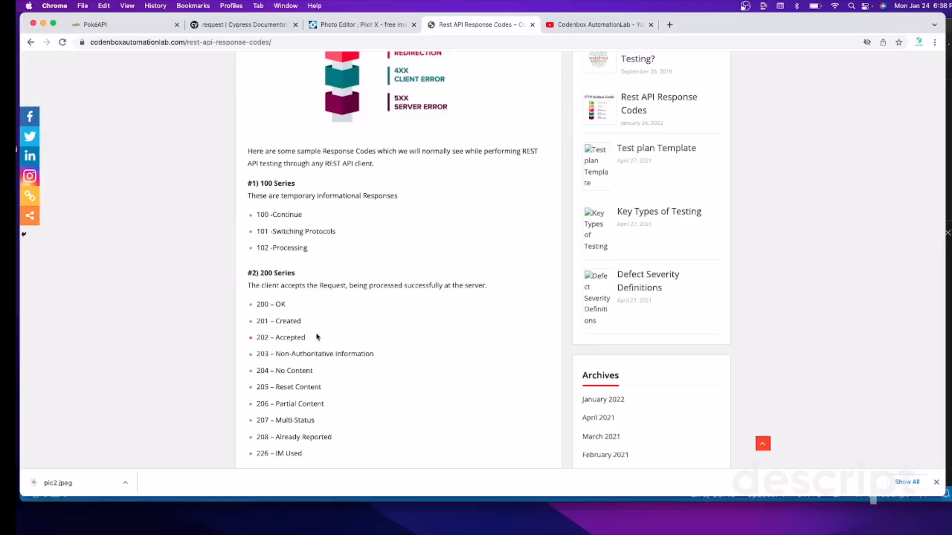
mouse_move(287, 308)
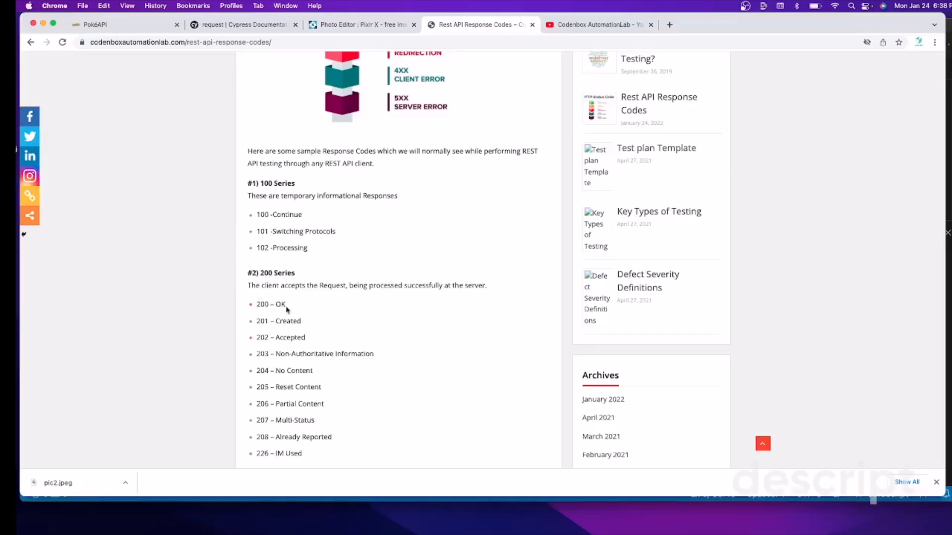
scroll("down", 3)
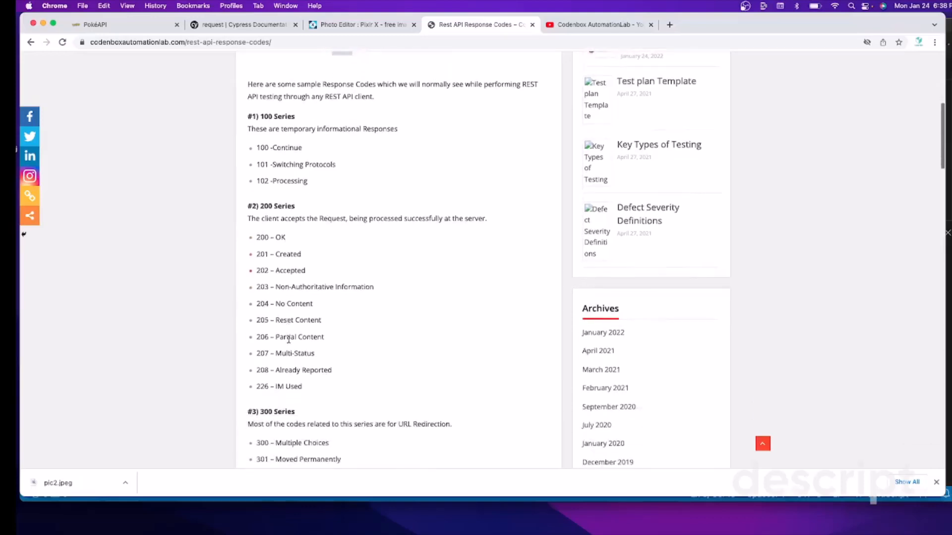
scroll("down", 3)
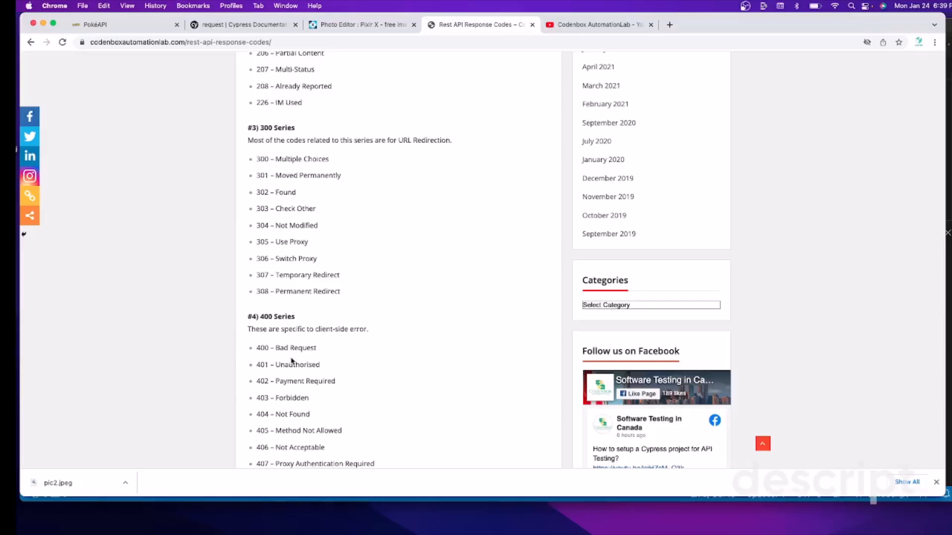
scroll("down", 3)
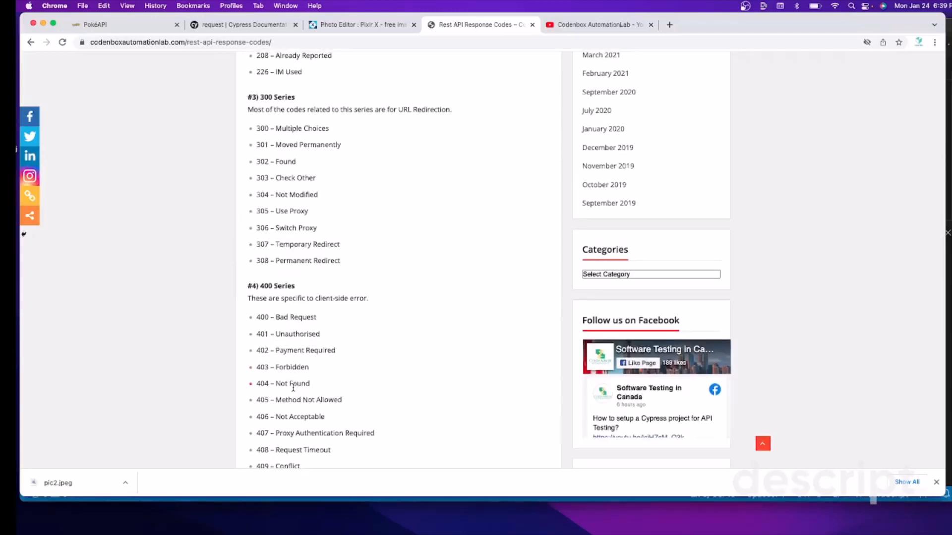
scroll("up", 3)
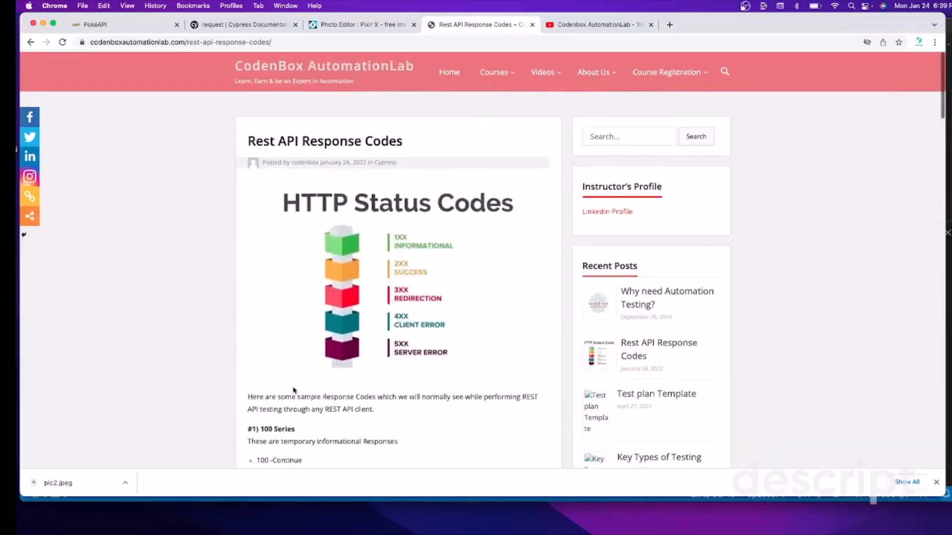
scroll("down", 3)
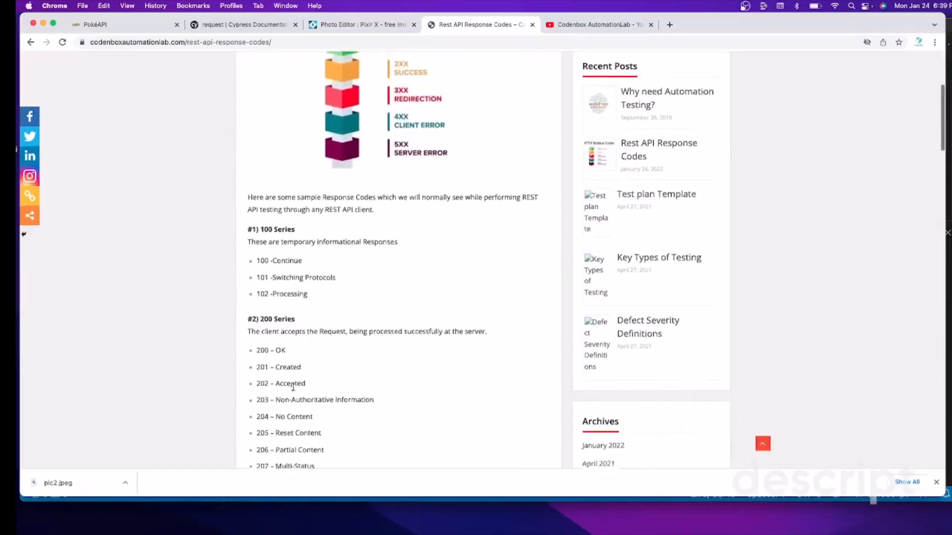
scroll("down", 3)
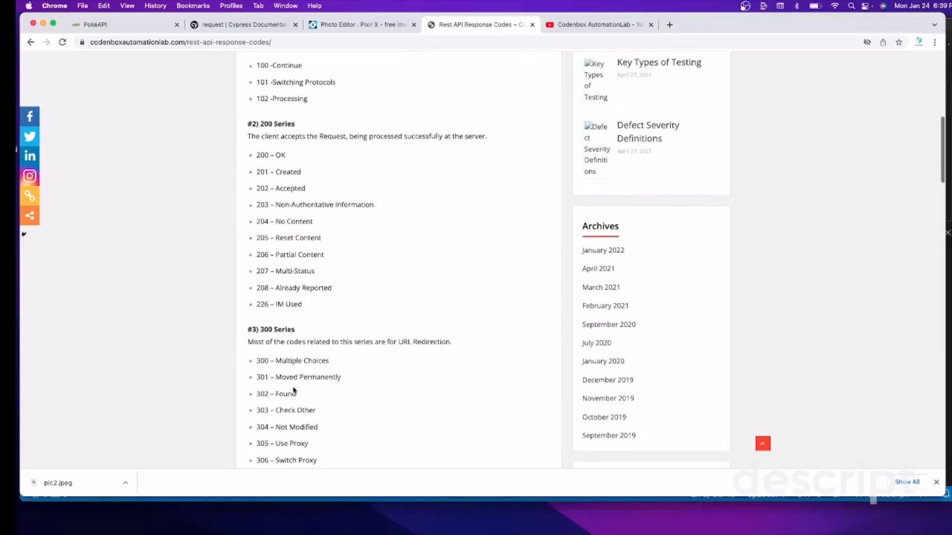
scroll("down", 3)
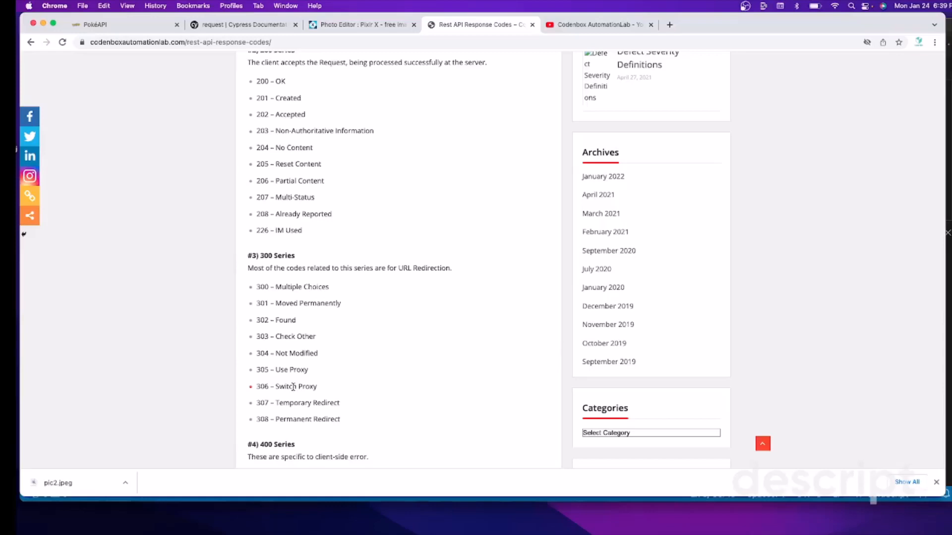
scroll("down", 3)
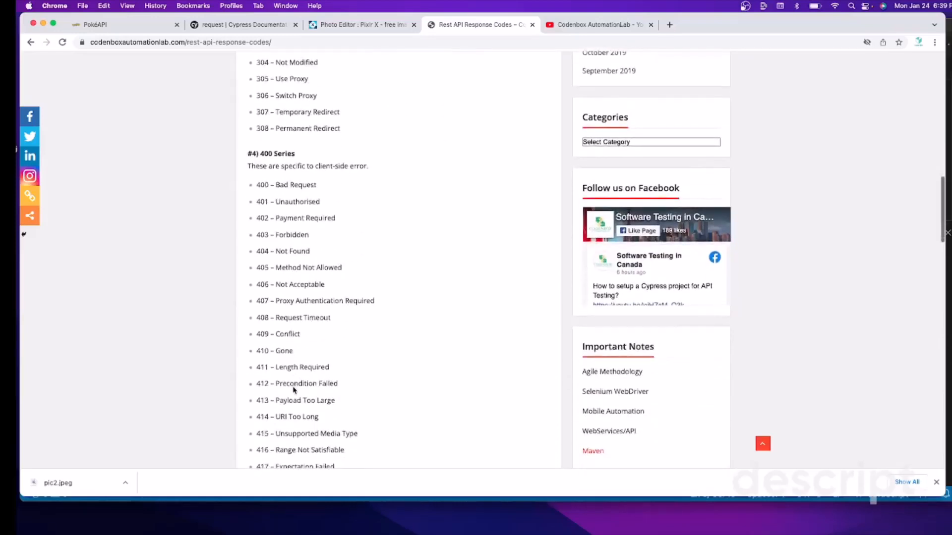
scroll("down", 3)
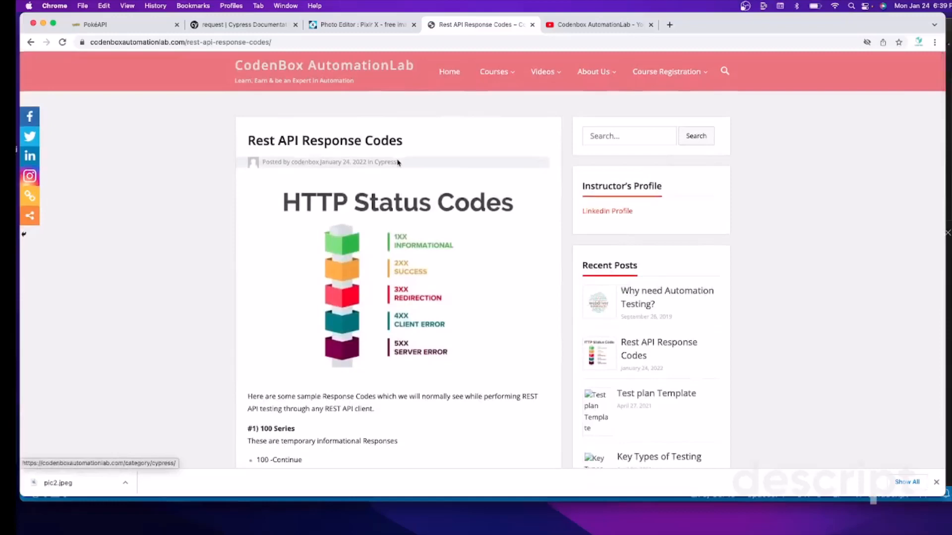
mouse_move(52, 24)
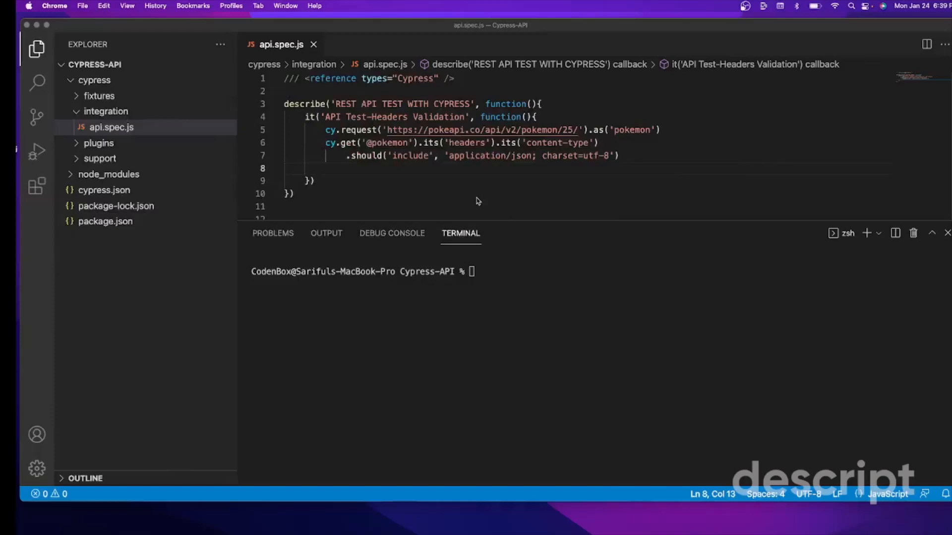
mouse_move(123, 407)
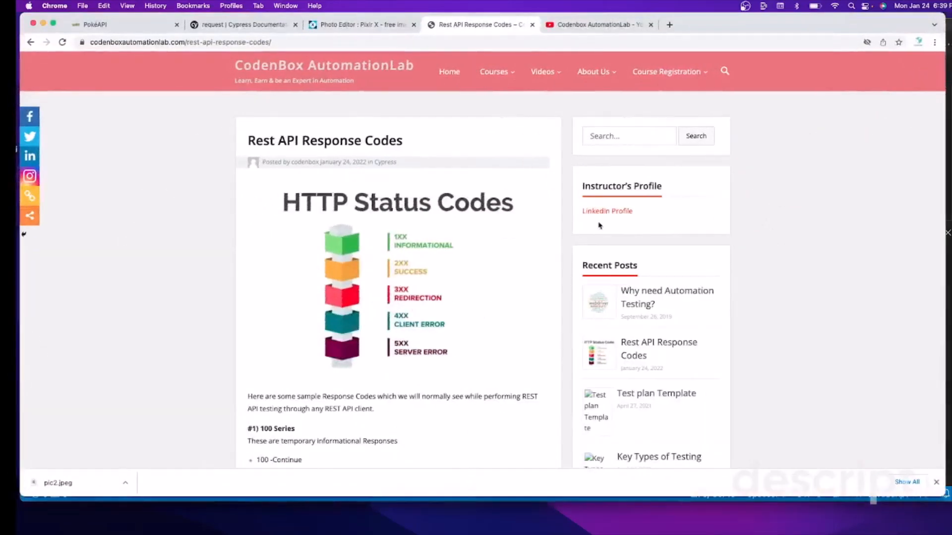
- Recheck the pikachu pokemon/25 request on PokeAPI for status 200 and its content-type header
left_click(94, 24)
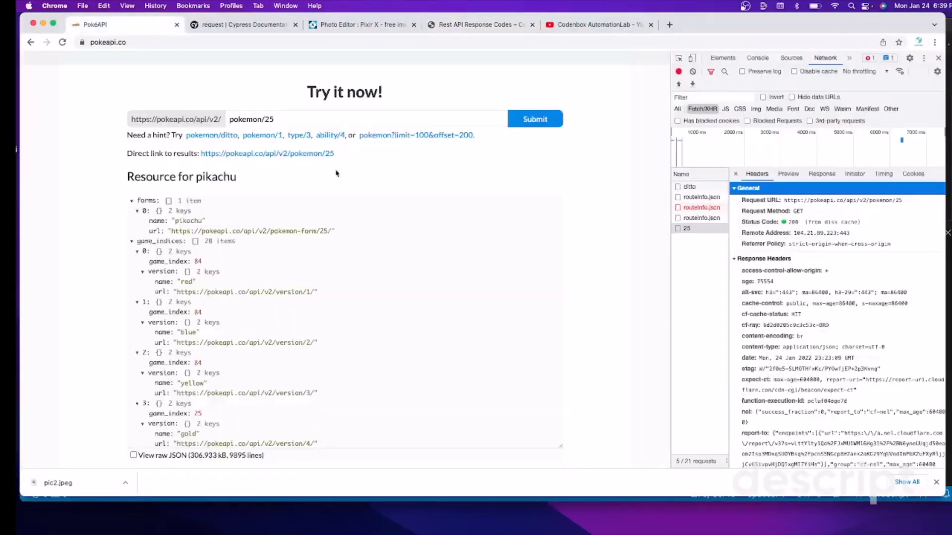
mouse_move(807, 306)
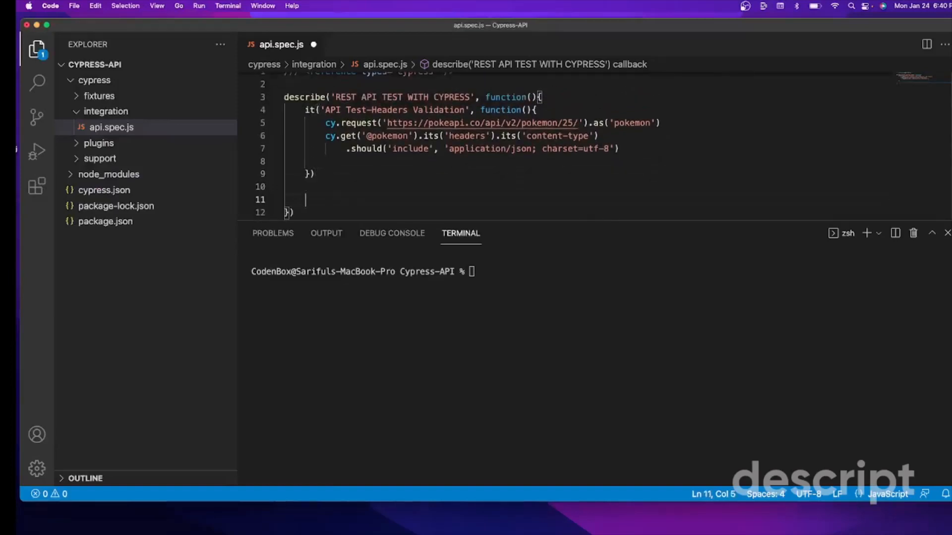
mouse_move(303, 97)
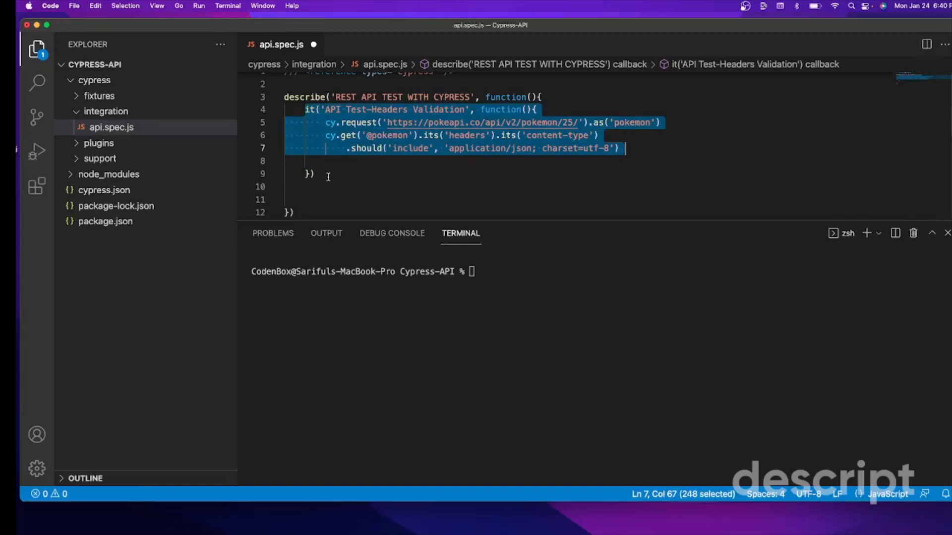
- Paste a copy of the headers test below it, titled 'API Test-Status Validation'
left_click(313, 174)
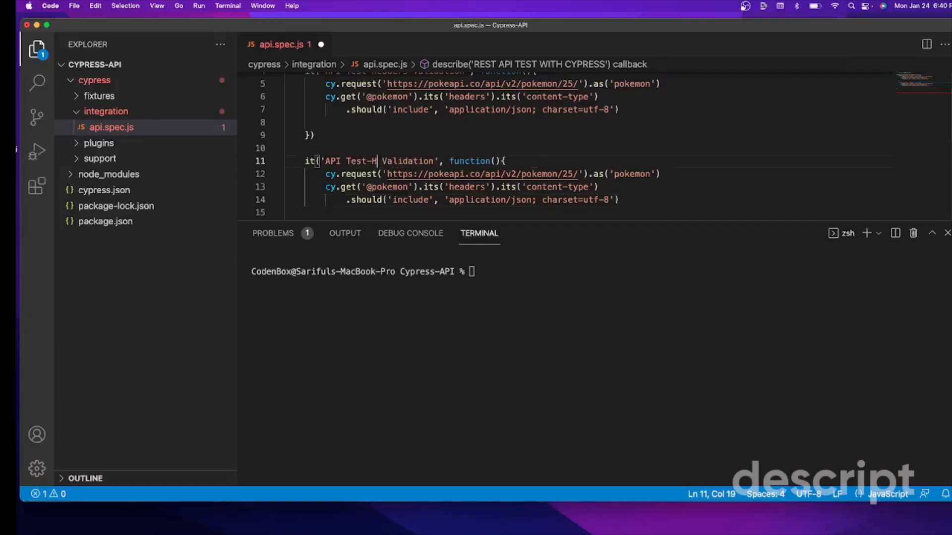
type("Sta")
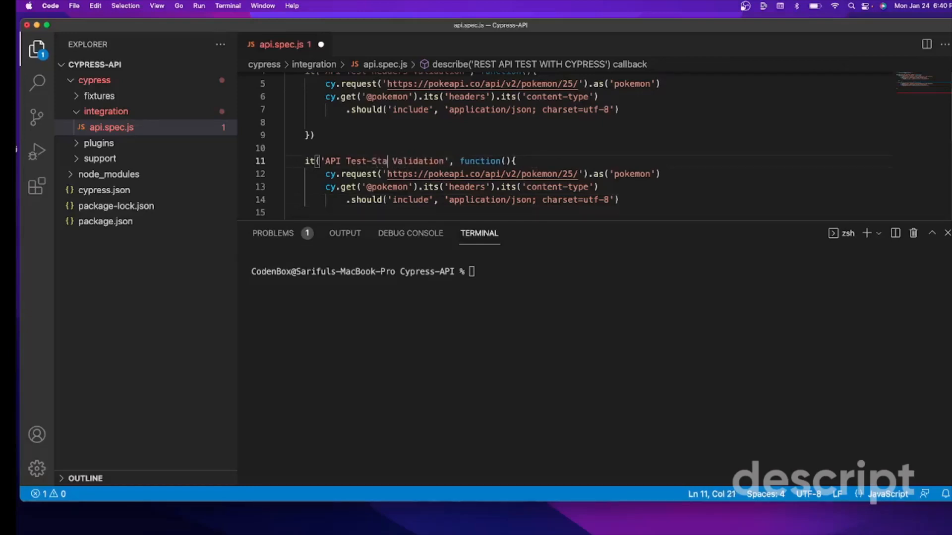
type("tus")
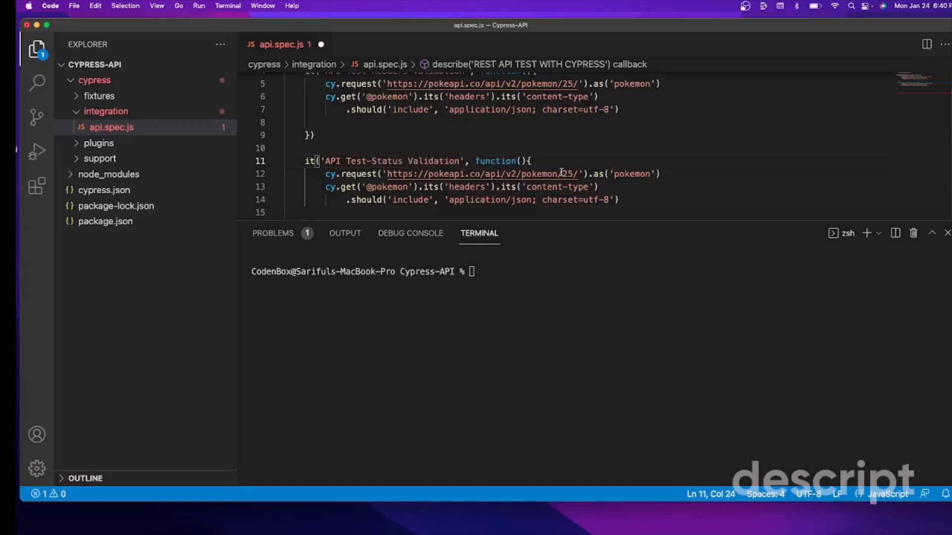
mouse_move(385, 173)
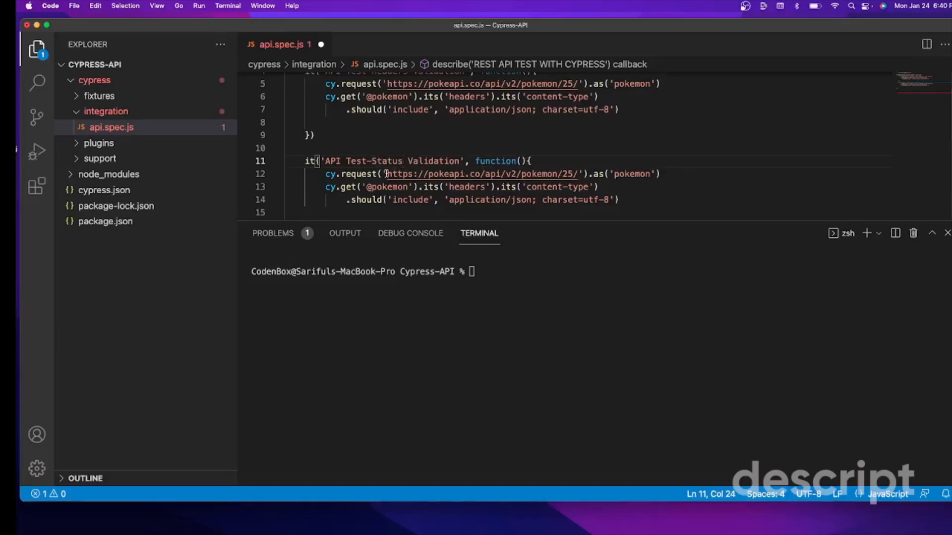
mouse_move(629, 181)
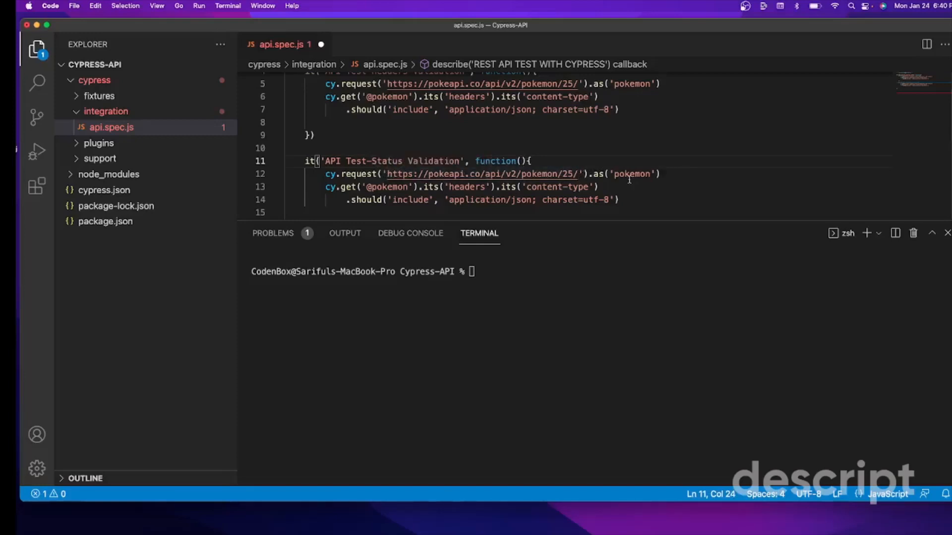
scroll("down", 3)
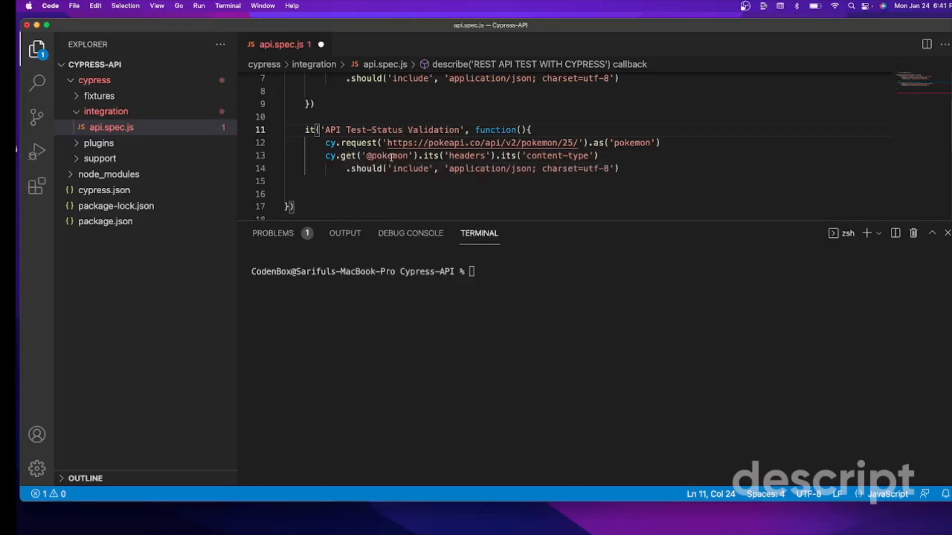
- Change line 13 to its('status') and remove the its('content-type') lookup
left_click(485, 155)
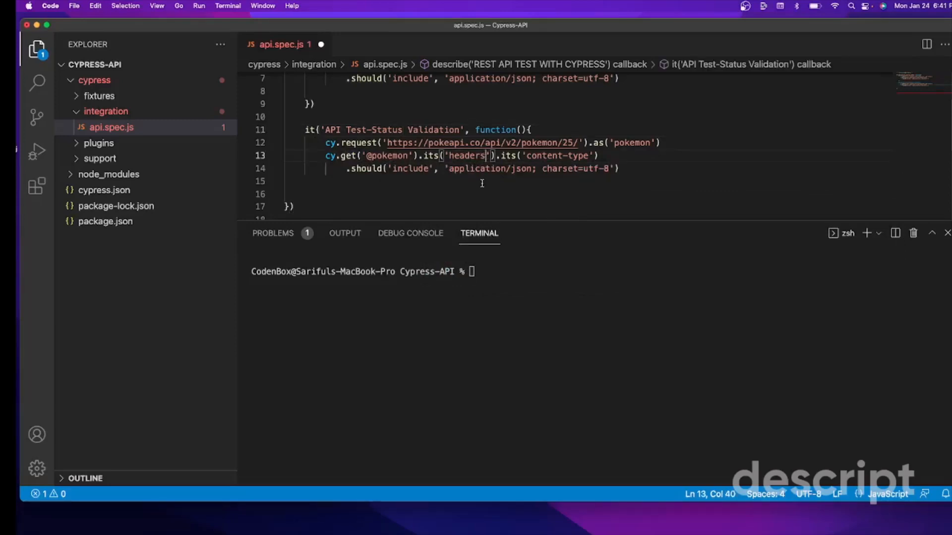
key("Backspace")
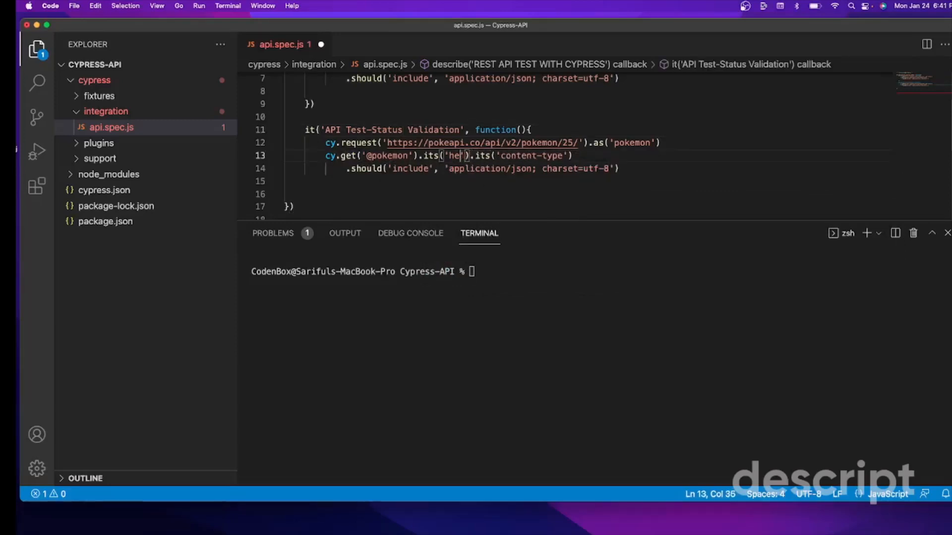
key("Backspace")
type("status")
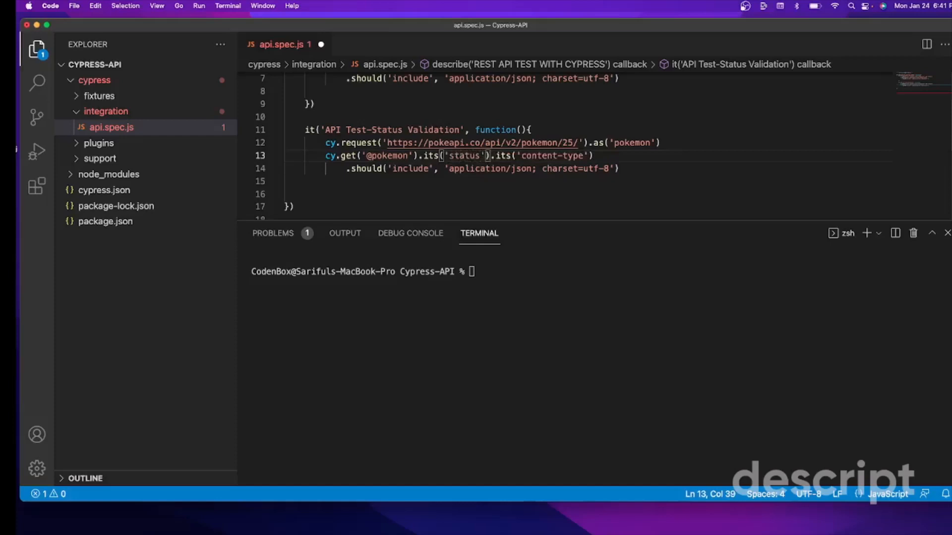
mouse_move(503, 155)
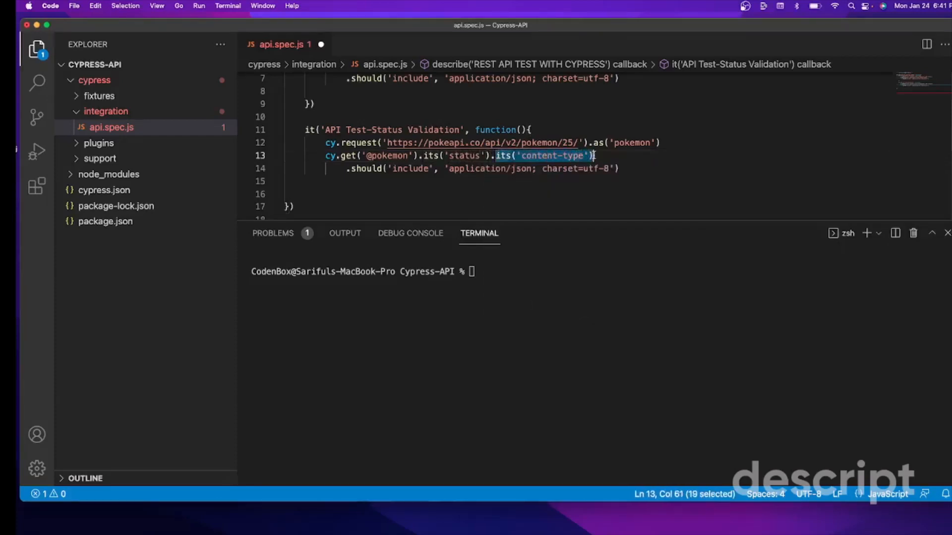
key("Backspace")
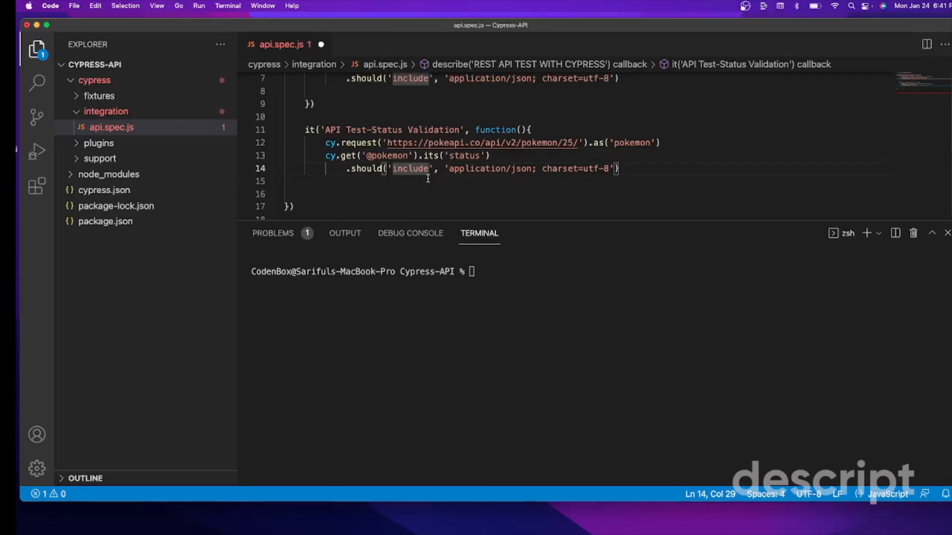
- Replace the include/application/json assertion with should('equal', 200)
key("Backspace")
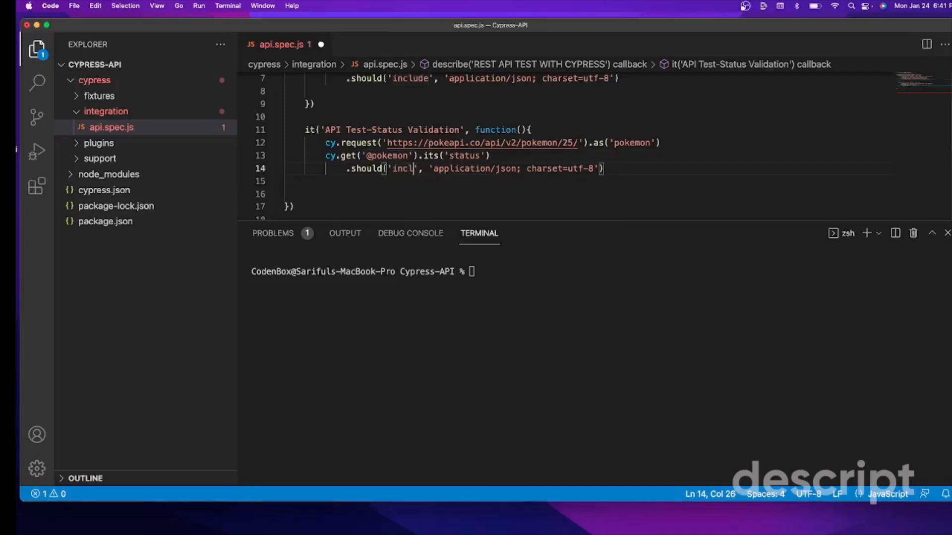
key("Backspace")
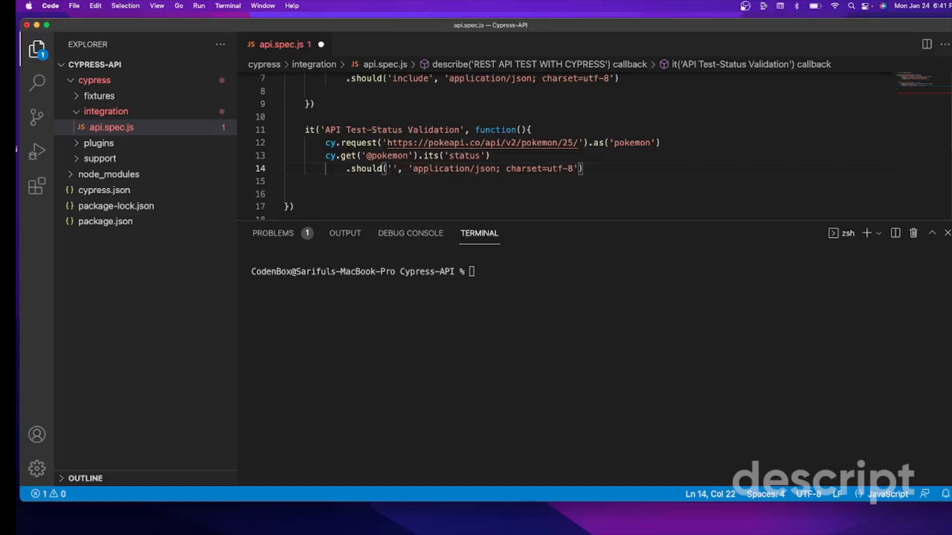
type("equal")
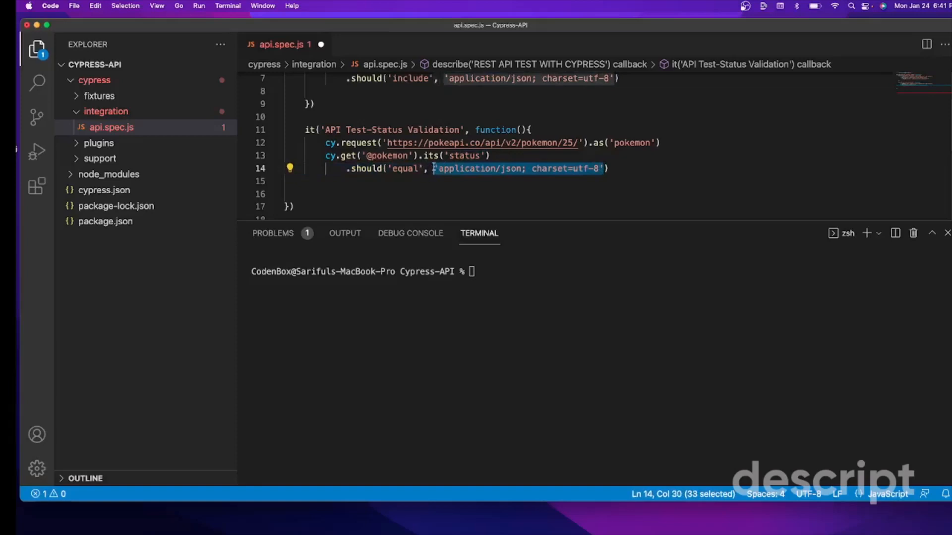
key("Delete")
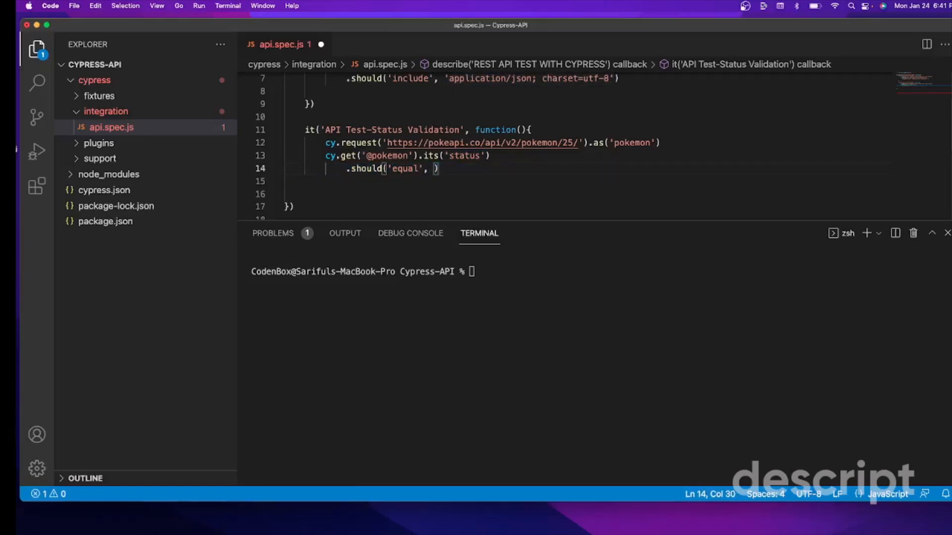
type("200")
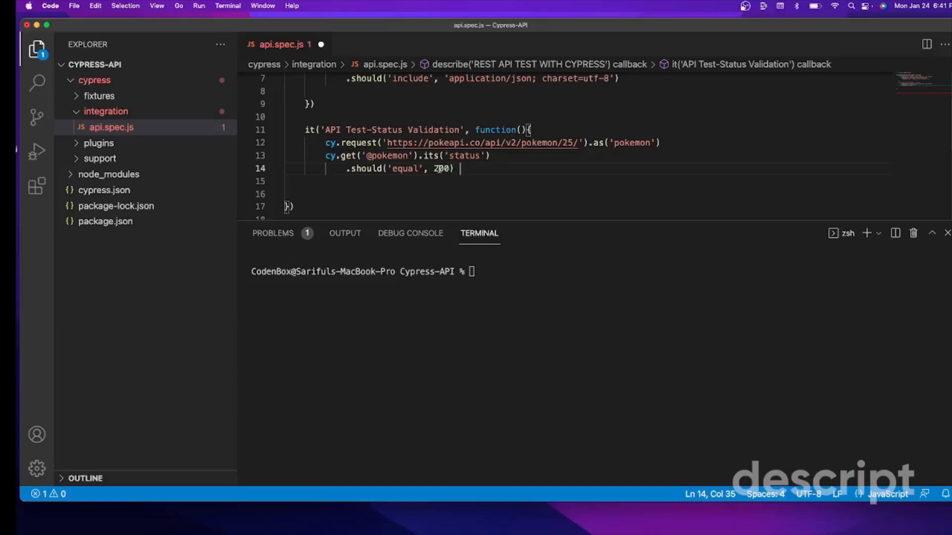
type("200")
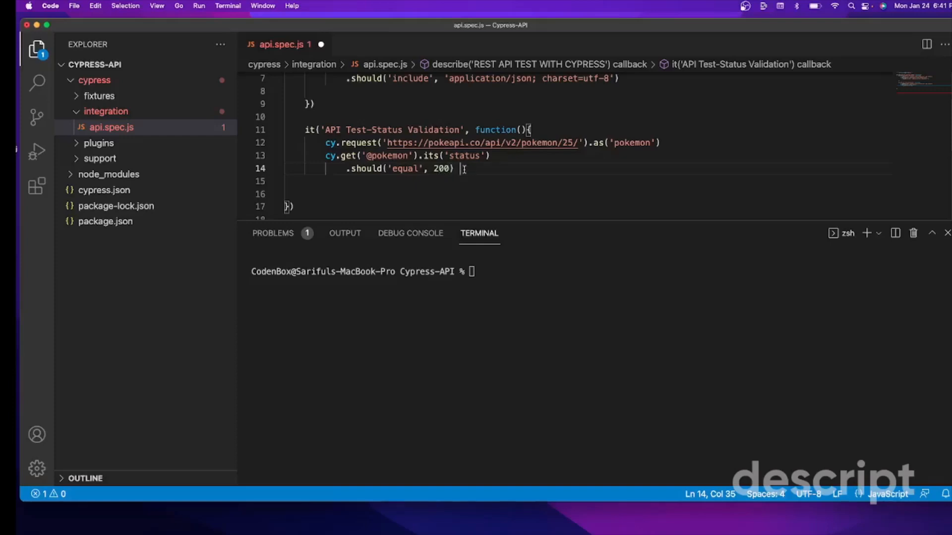
mouse_move(365, 169)
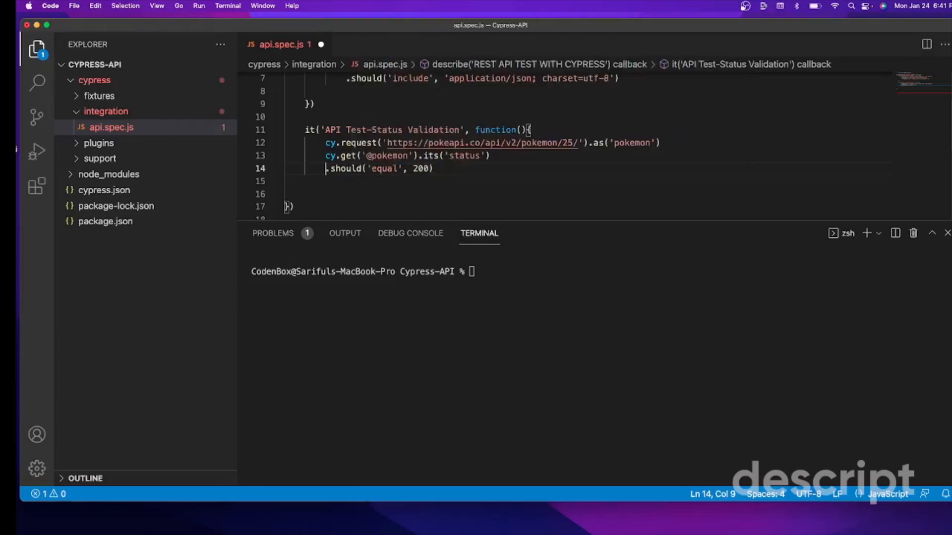
mouse_move(330, 142)
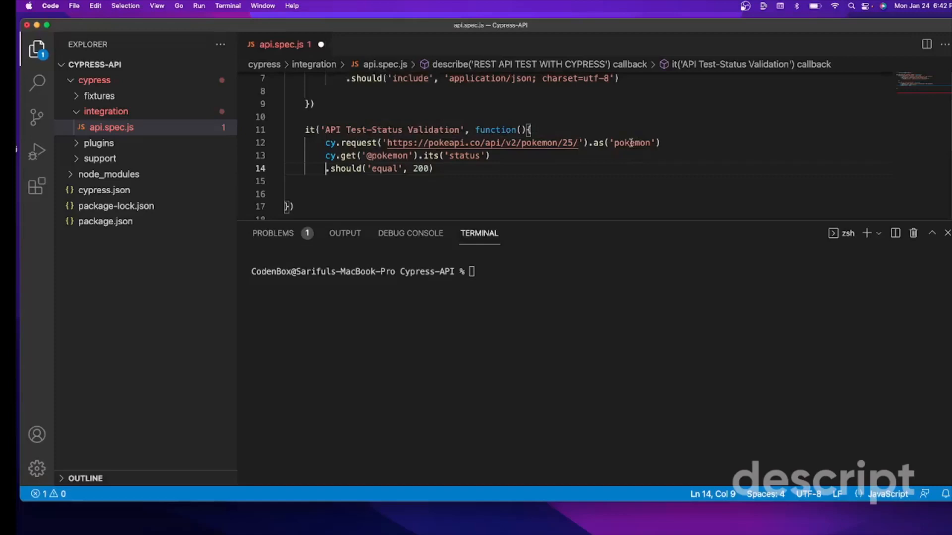
mouse_move(348, 155)
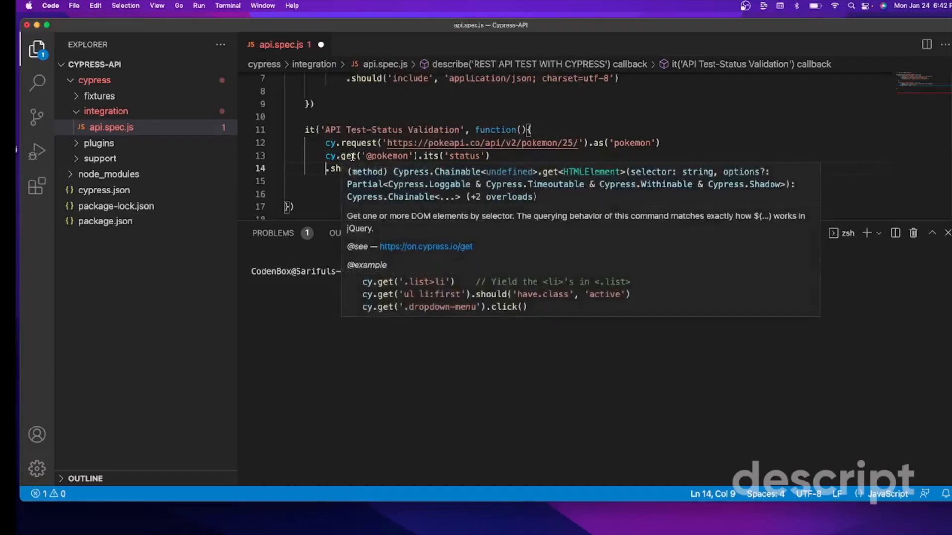
- Realign should('equal', 200) under the cy.get chain and focus the terminal
type("should('equal', 200)")
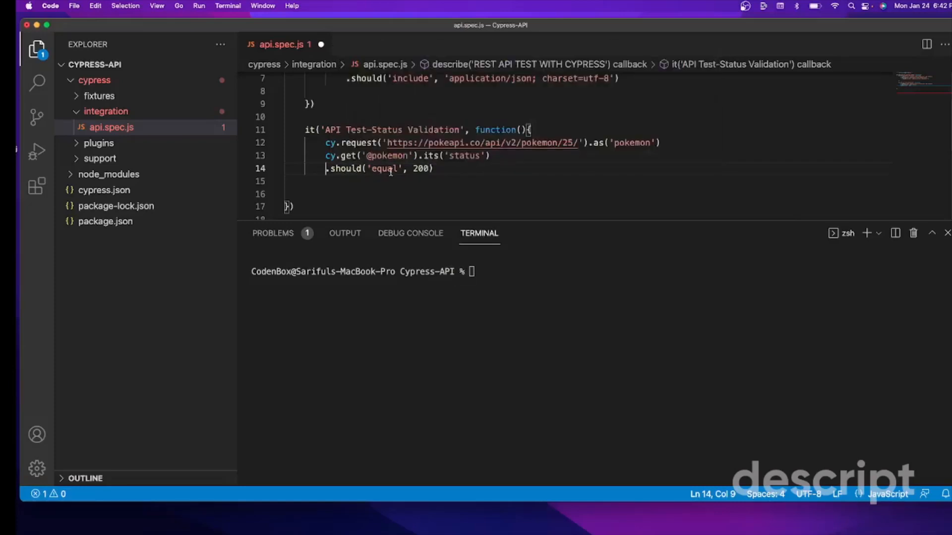
left_click(436, 168)
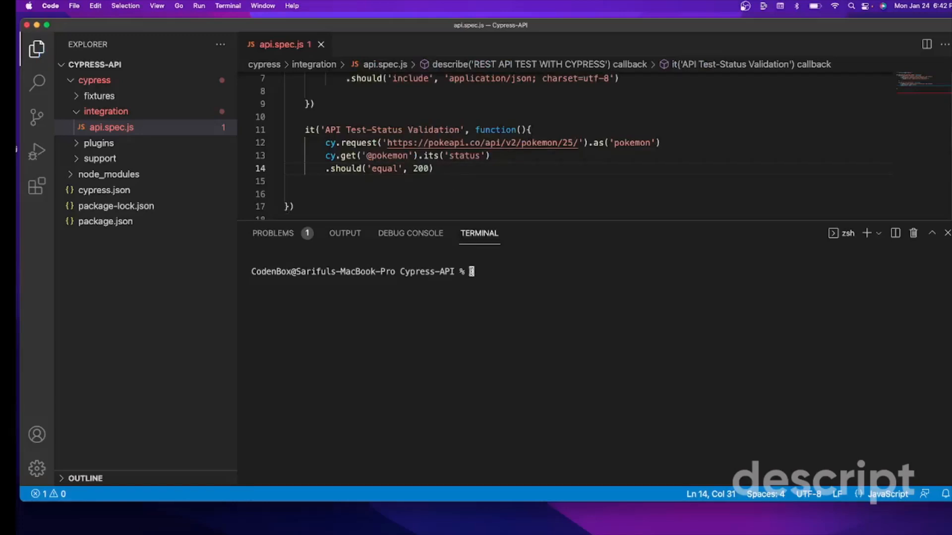
- Launch Cypress with 'npx cypress open' and run the api.spec.js spec
type("npx")
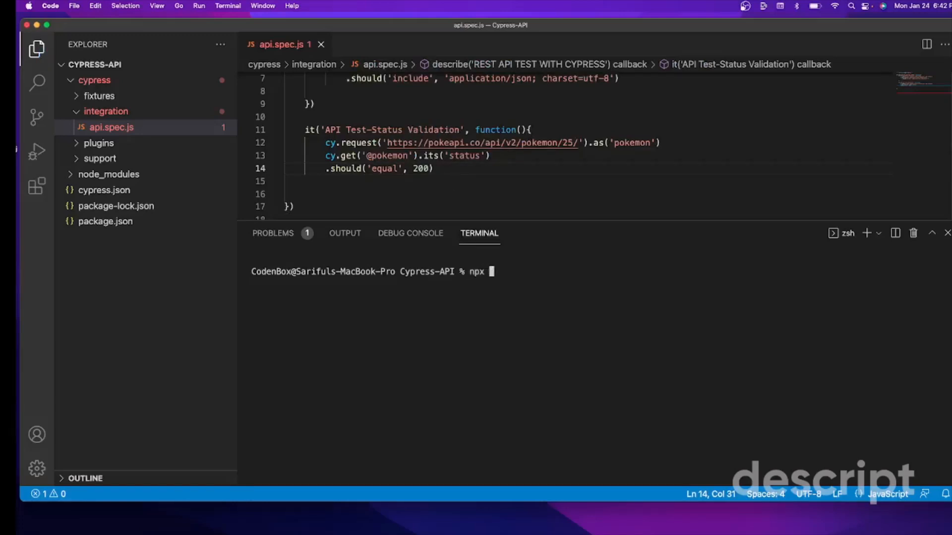
type("cy")
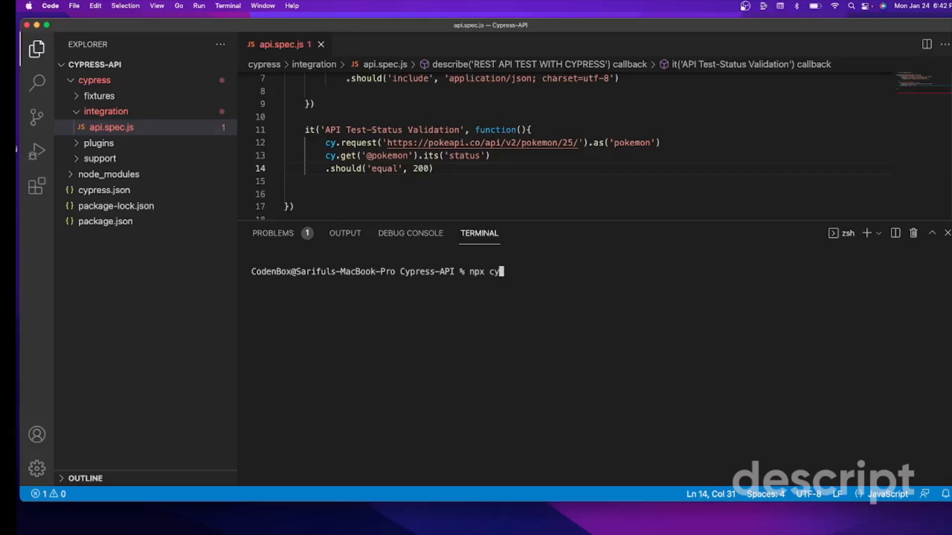
type("press")
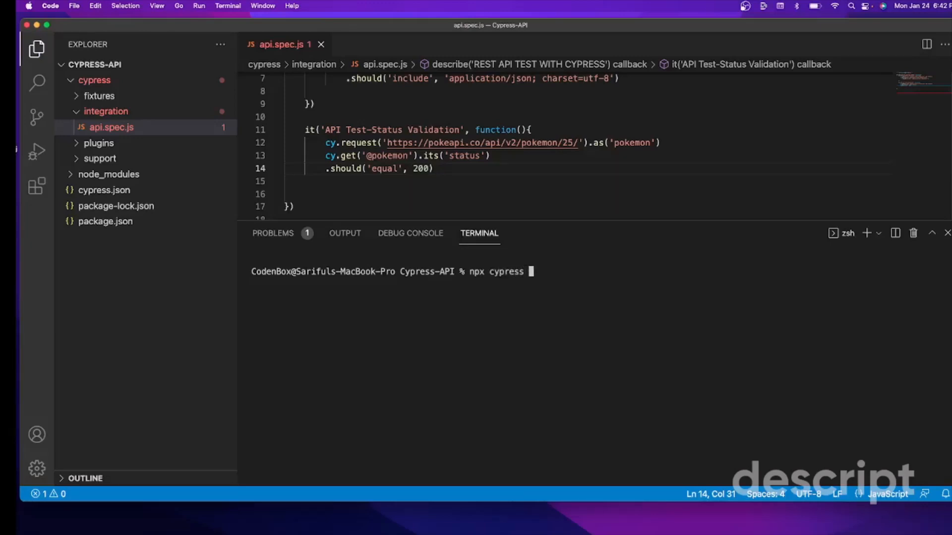
type("open")
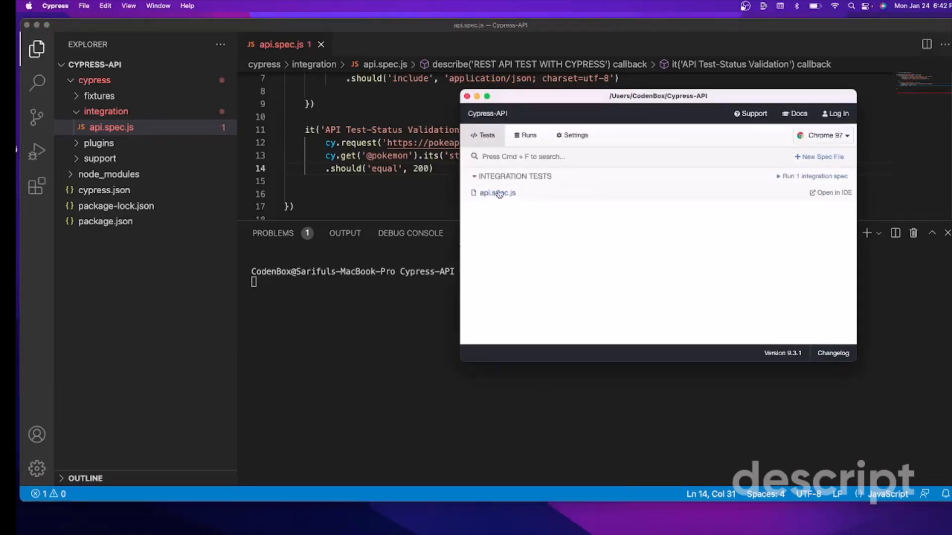
left_click(497, 192)
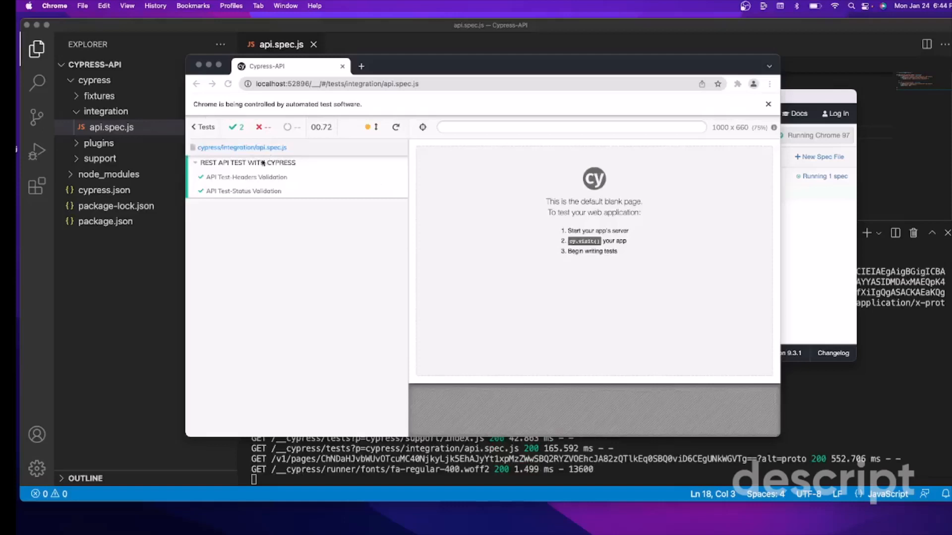
mouse_move(213, 181)
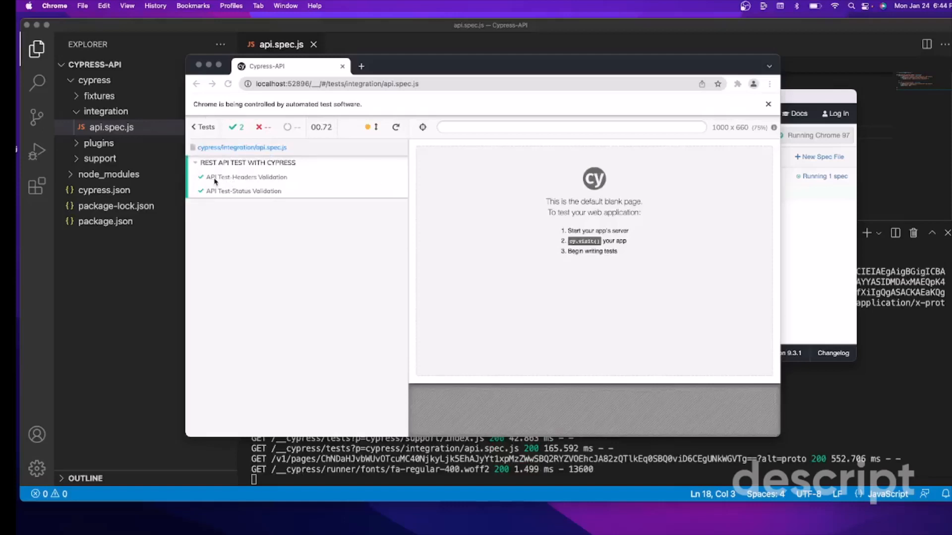
mouse_move(235, 185)
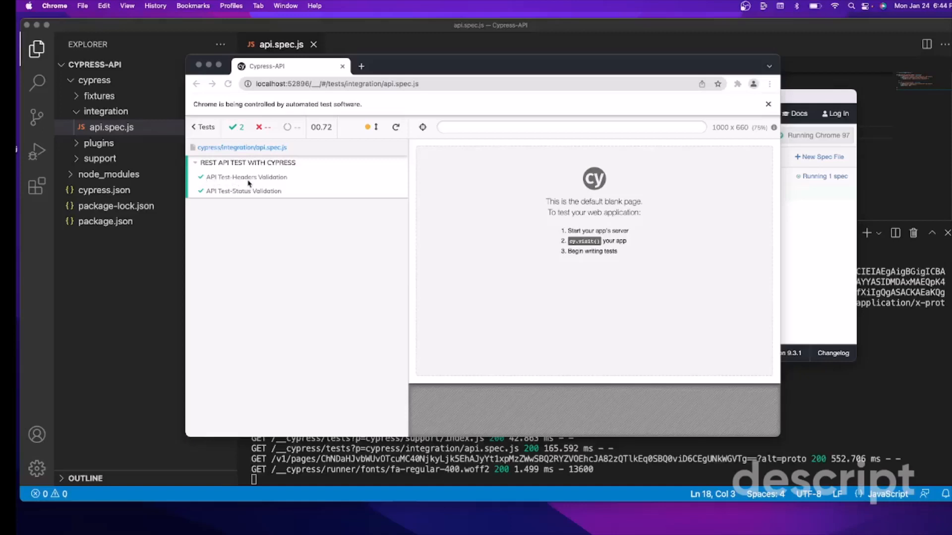
mouse_move(208, 197)
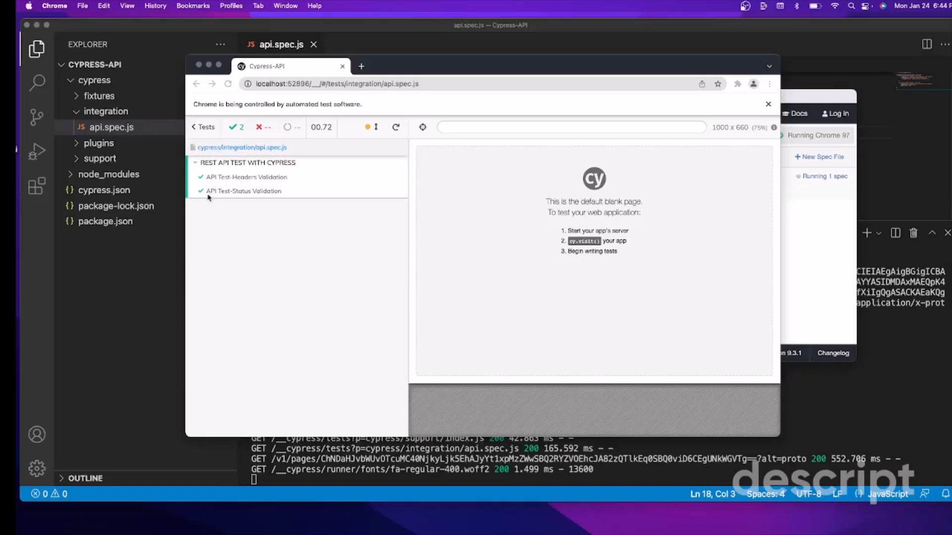
mouse_move(226, 198)
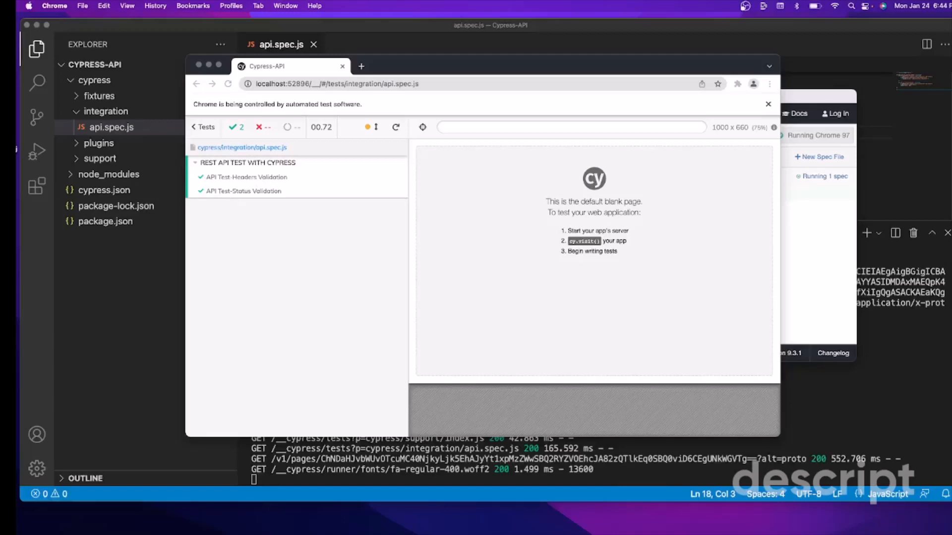
mouse_move(290, 197)
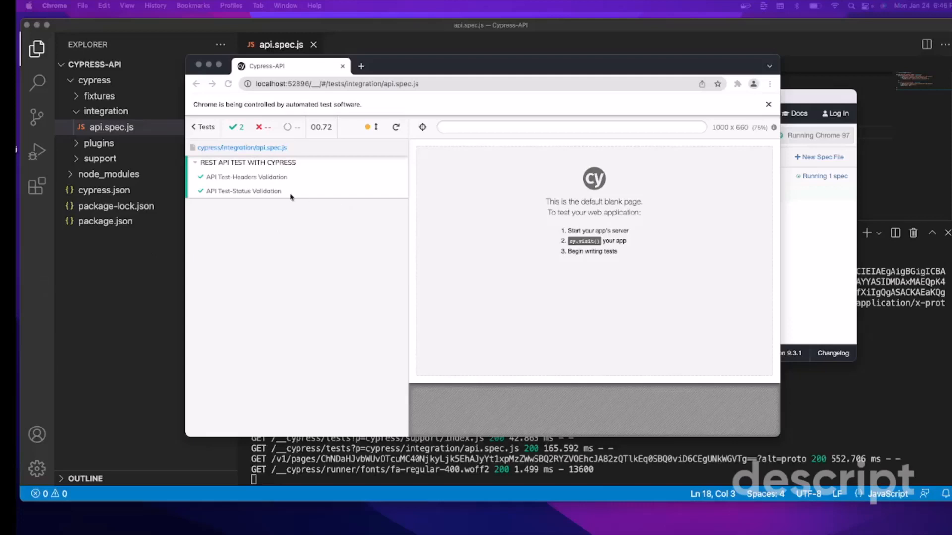
- Expand API Test-Status Validation to show its GET, status lookup and 200 assertion
left_click(244, 190)
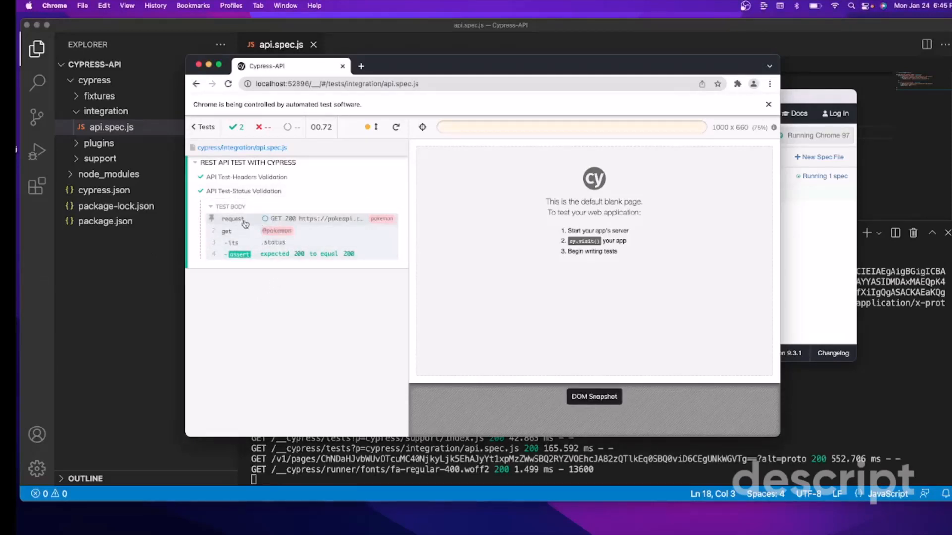
mouse_move(330, 222)
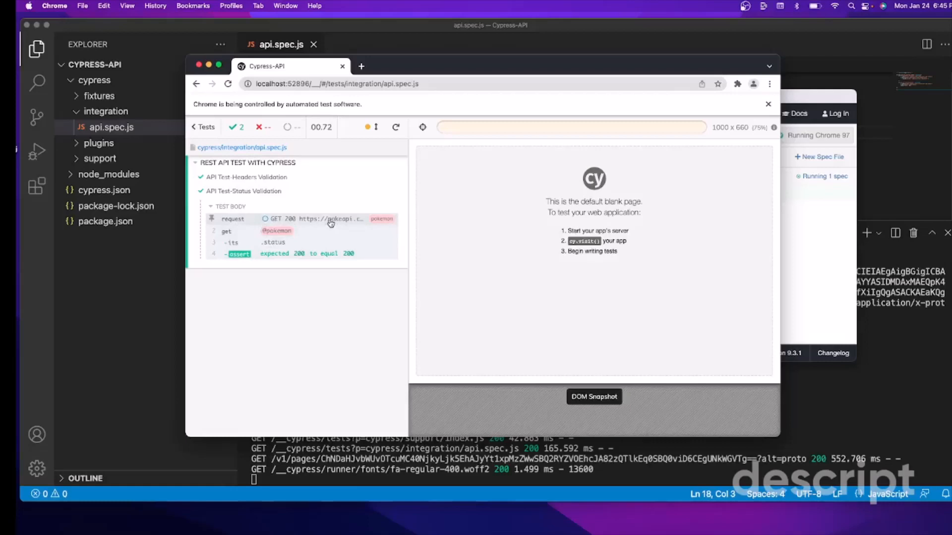
mouse_move(282, 236)
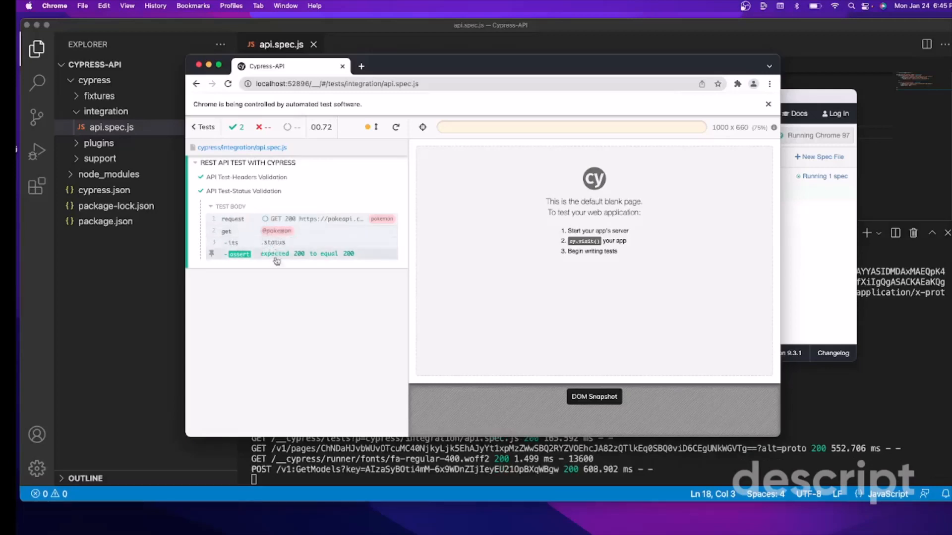
mouse_move(348, 261)
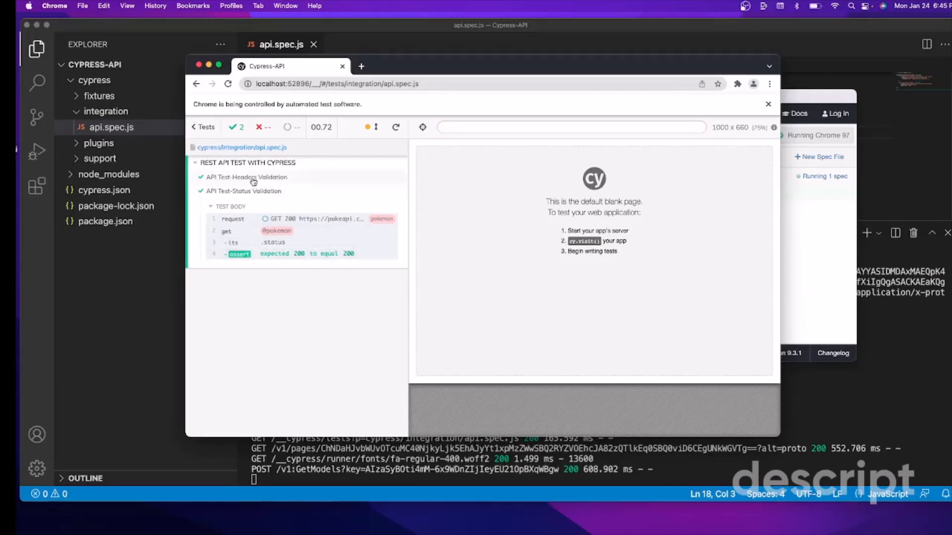
- Expand API Test-Headers Validation to show its content-type application/json check
left_click(246, 177)
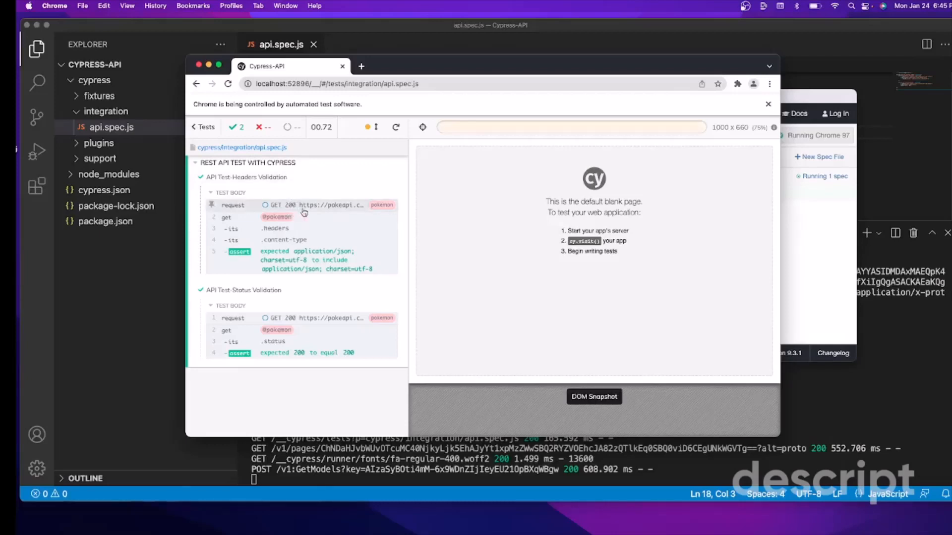
mouse_move(314, 210)
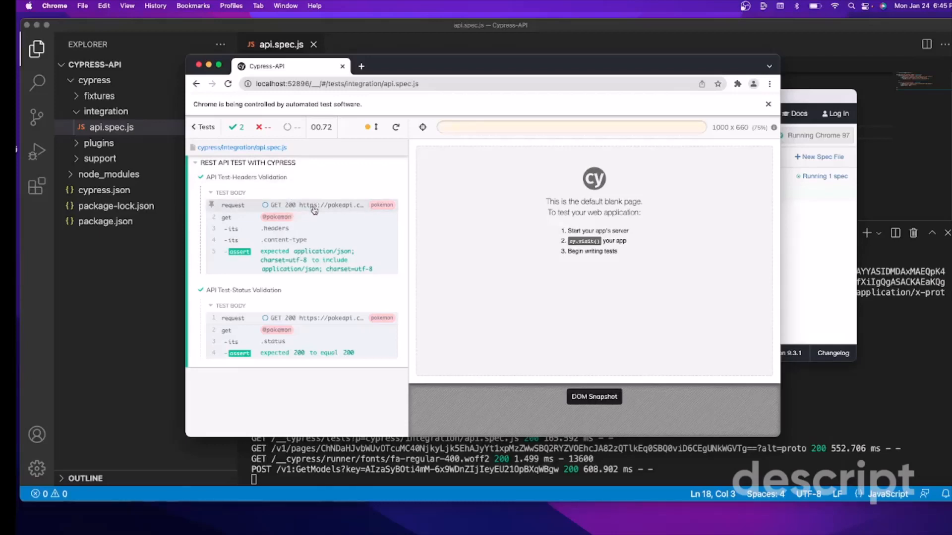